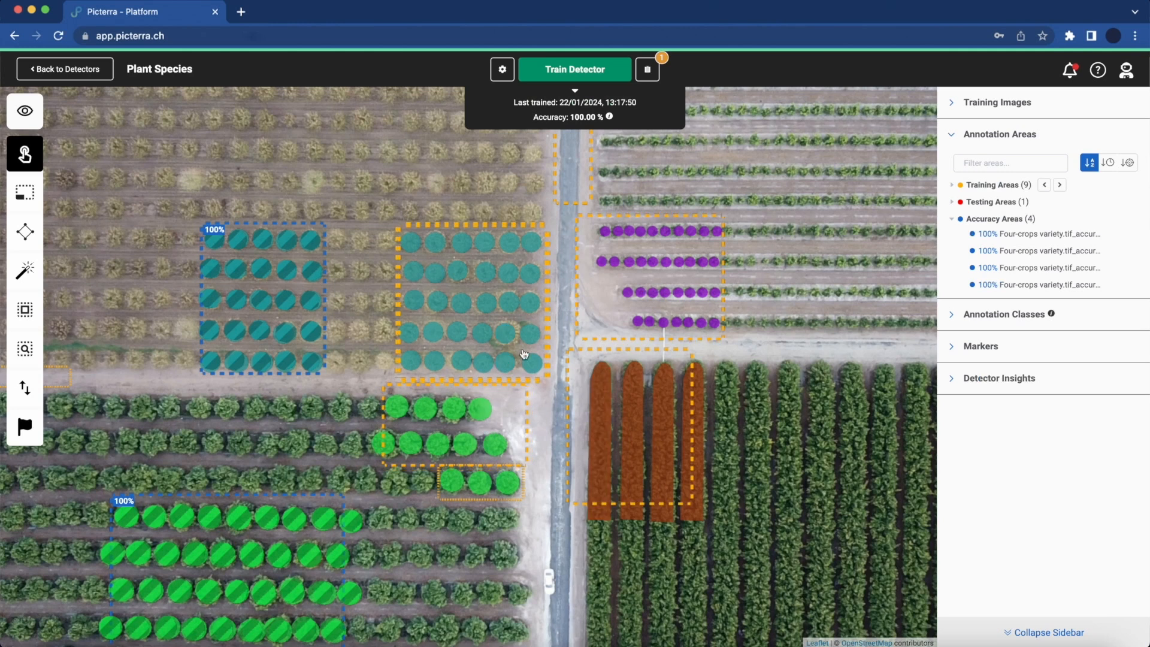
mouse_move(543, 472)
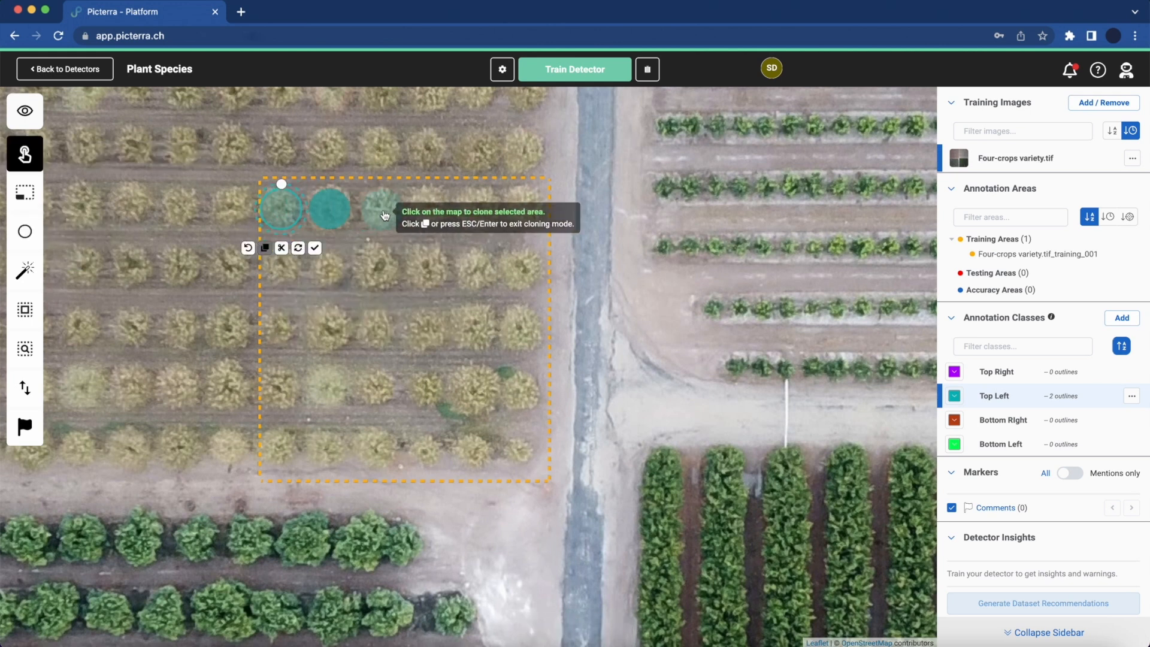
Step: Clone circle outlines onto the remaining Top Left trees and finish the new annotation area
click(289, 330)
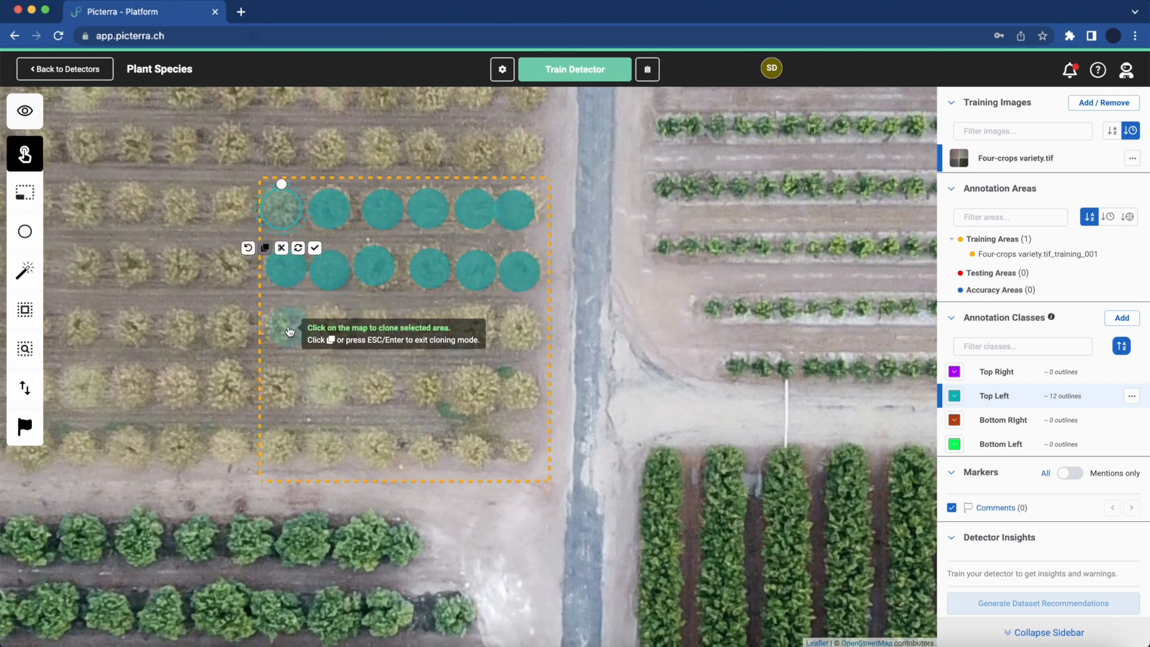
click(286, 452)
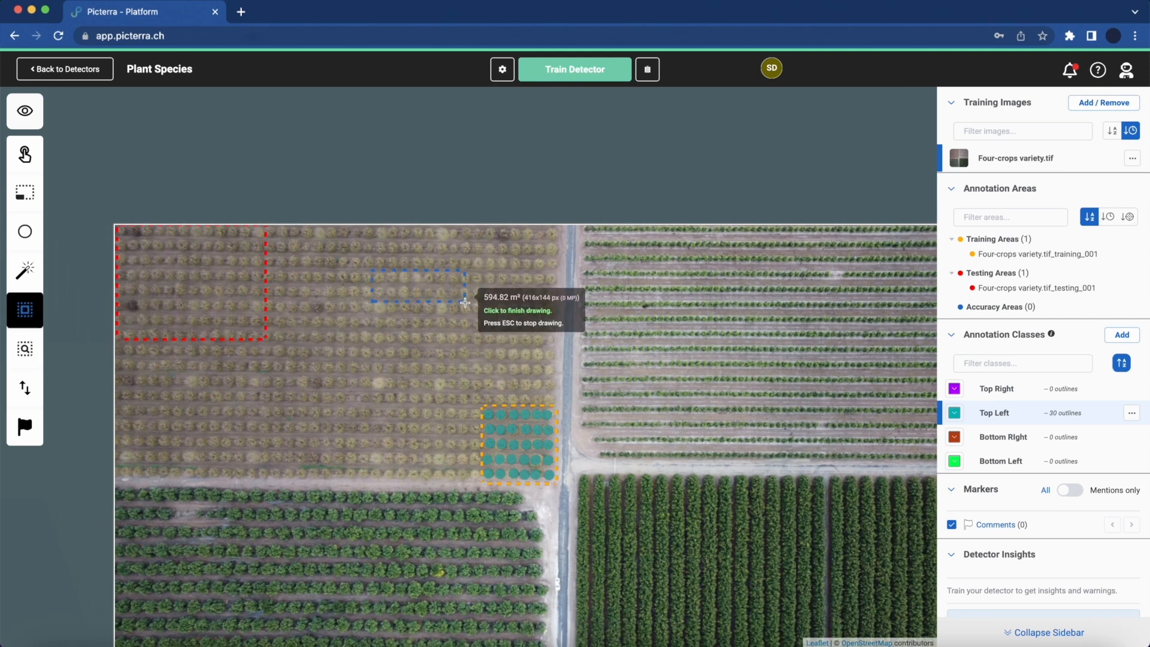
click(24, 231)
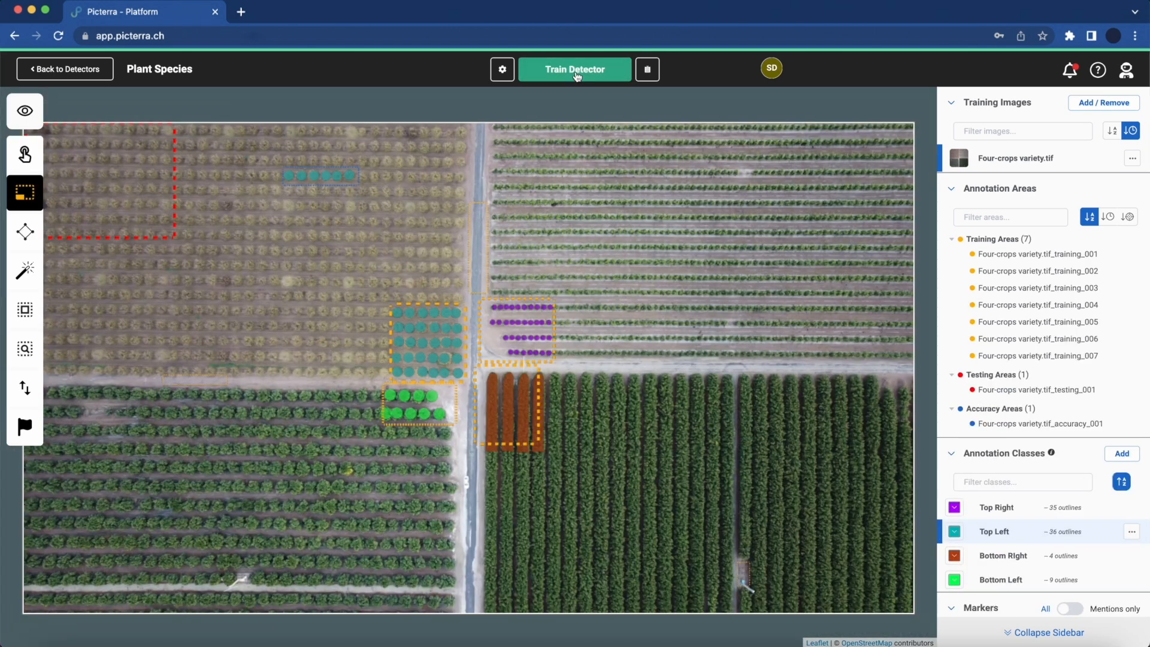
Step: Start training the Plant Species detector on the drawn annotations
click(574, 69)
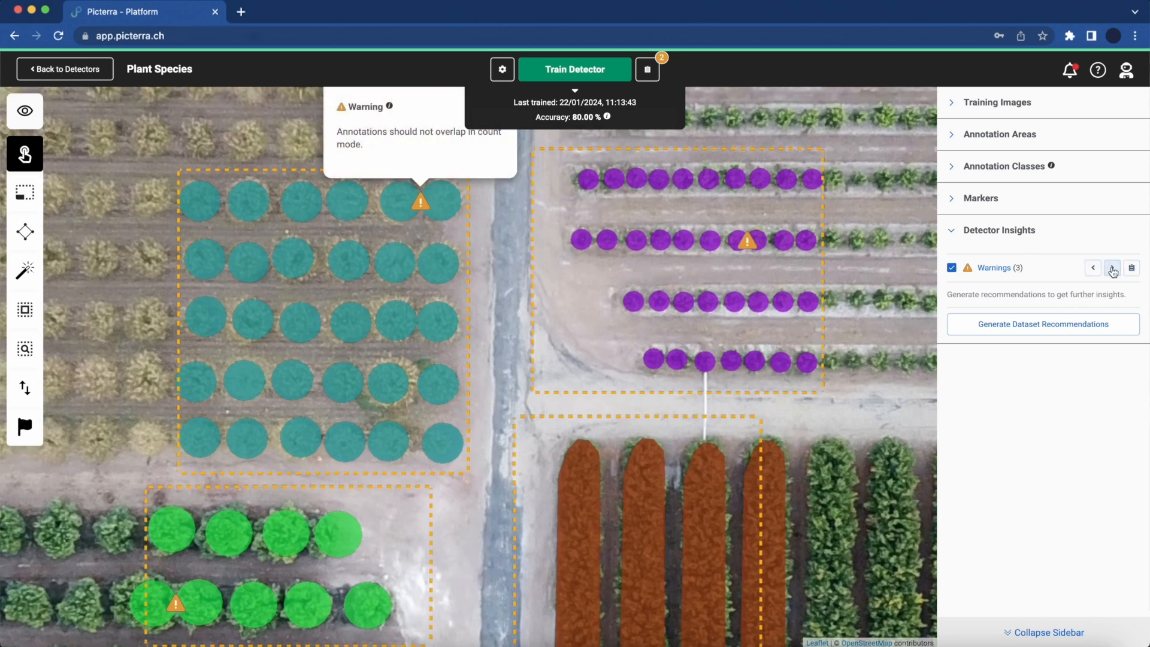
Step: Step to the teal-circle overlap warning, resolve it, and save the adjusted green outline
click(1113, 268)
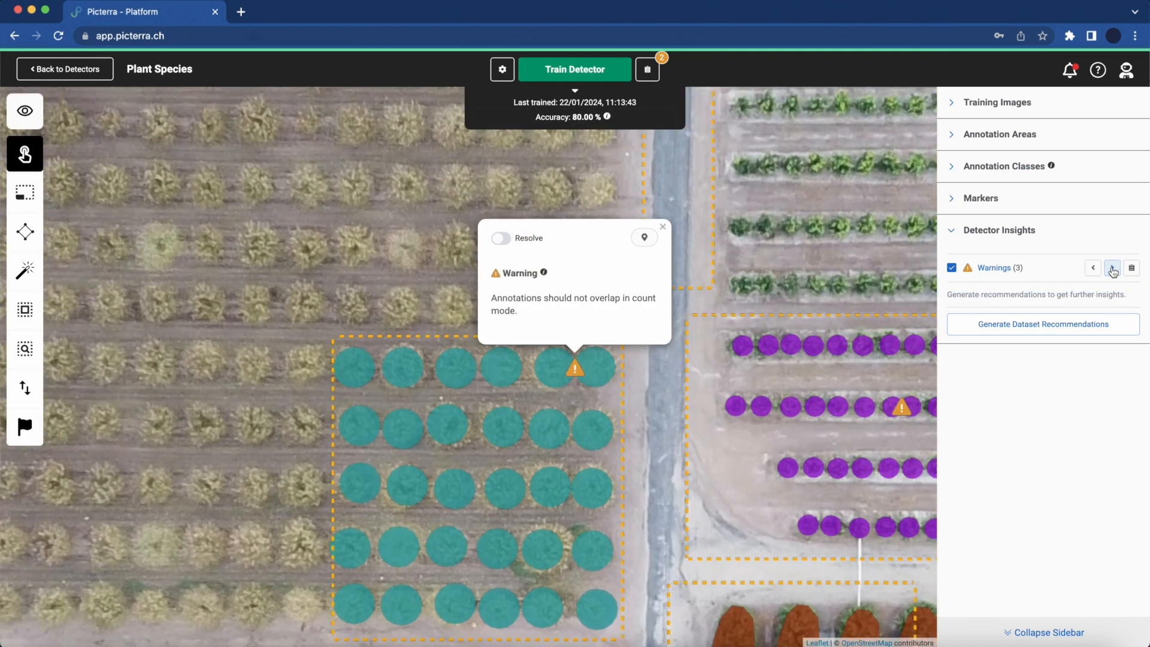
click(575, 369)
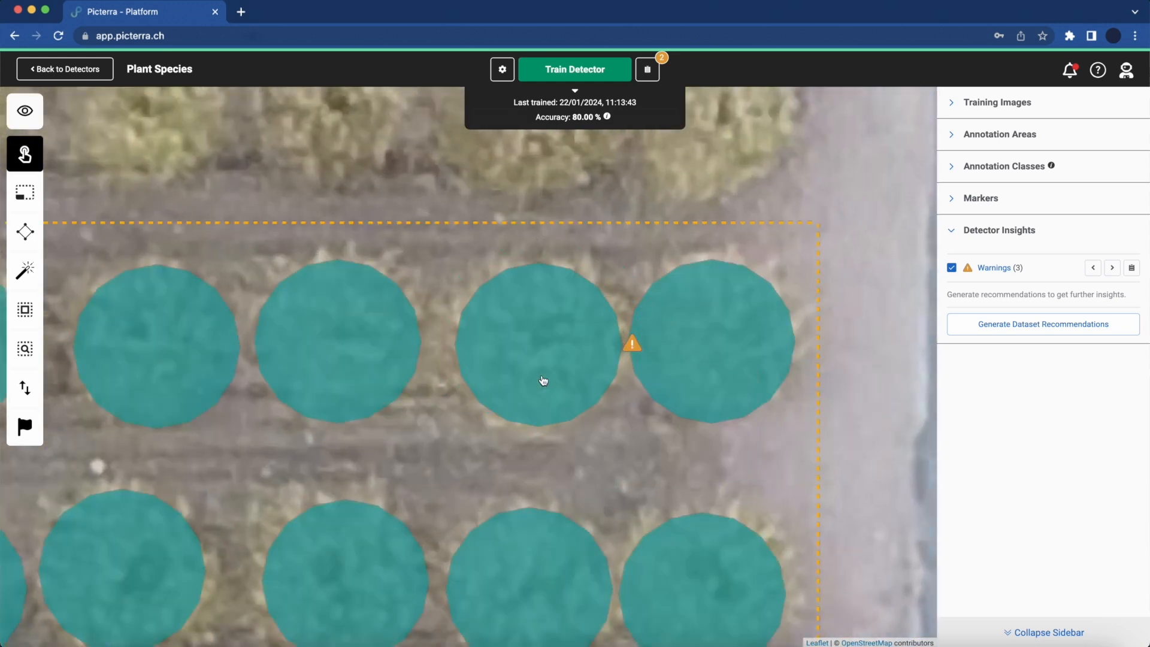
click(631, 344)
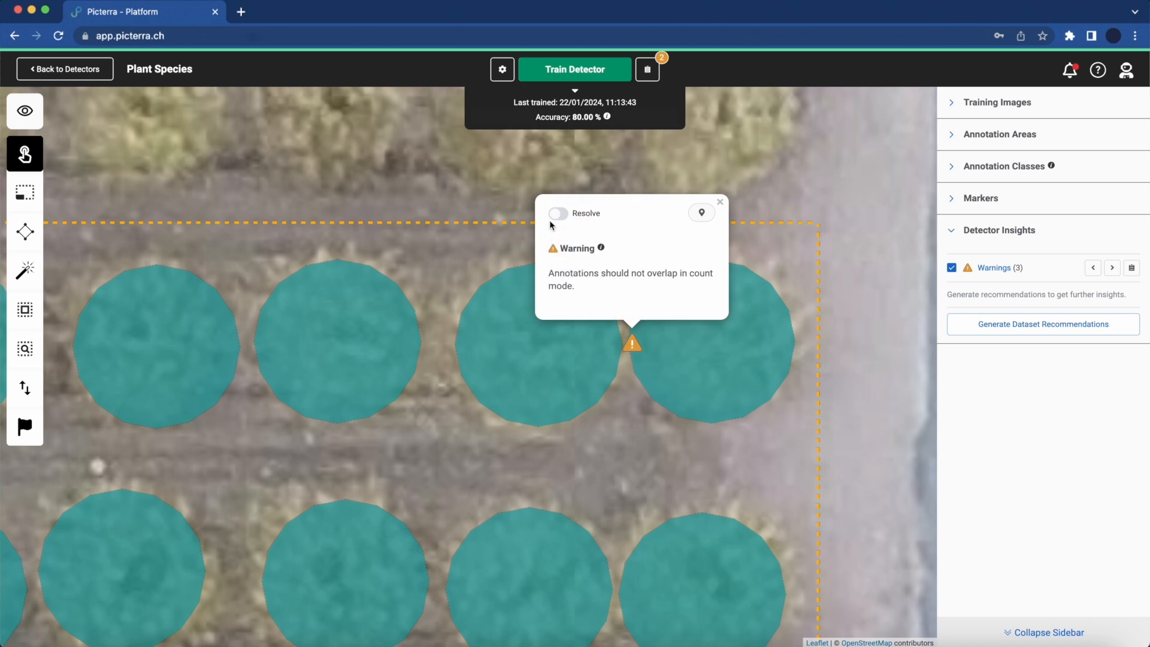
click(557, 214)
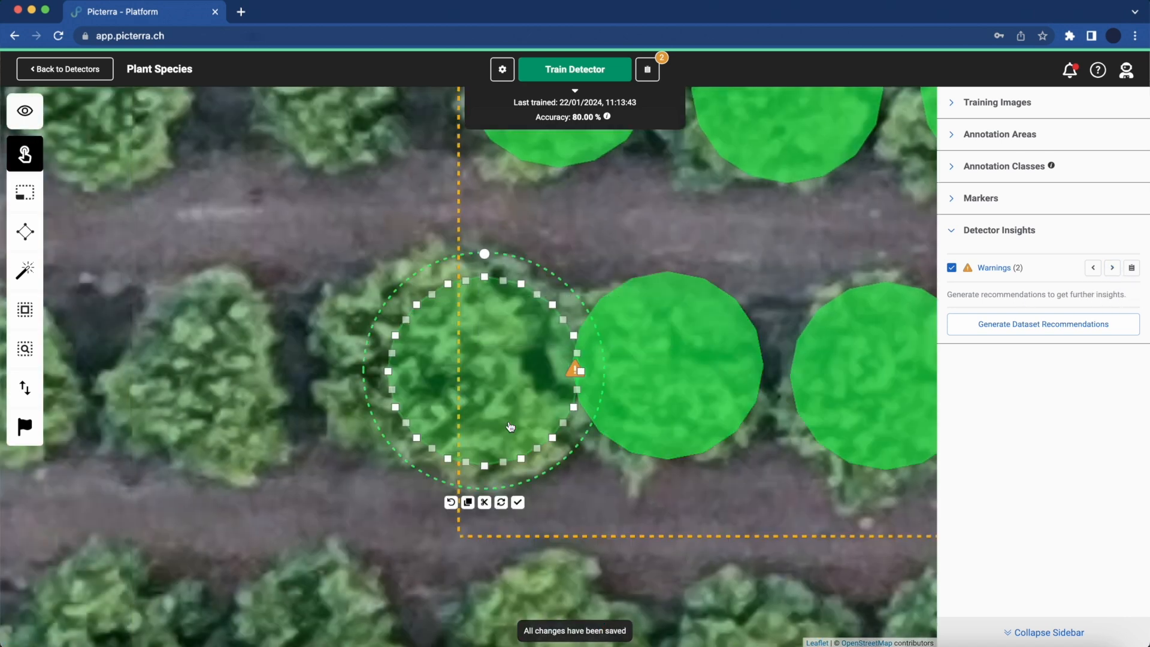
click(518, 502)
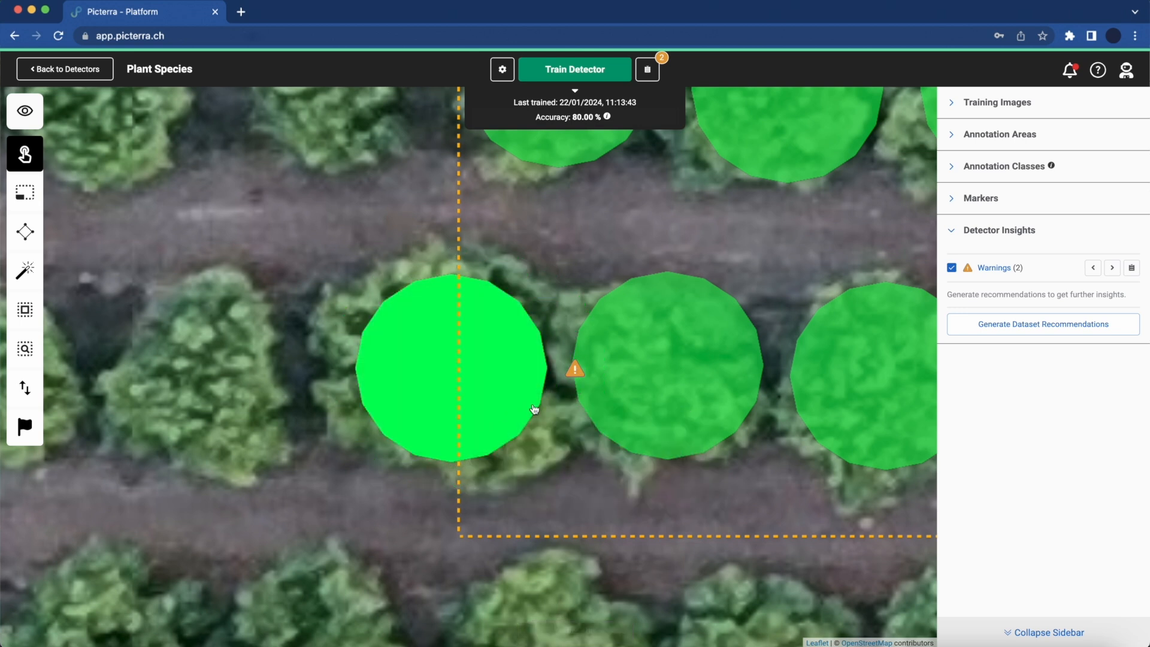
Step: Move the overlapping purple outline on the last warning and mark it resolved
click(575, 371)
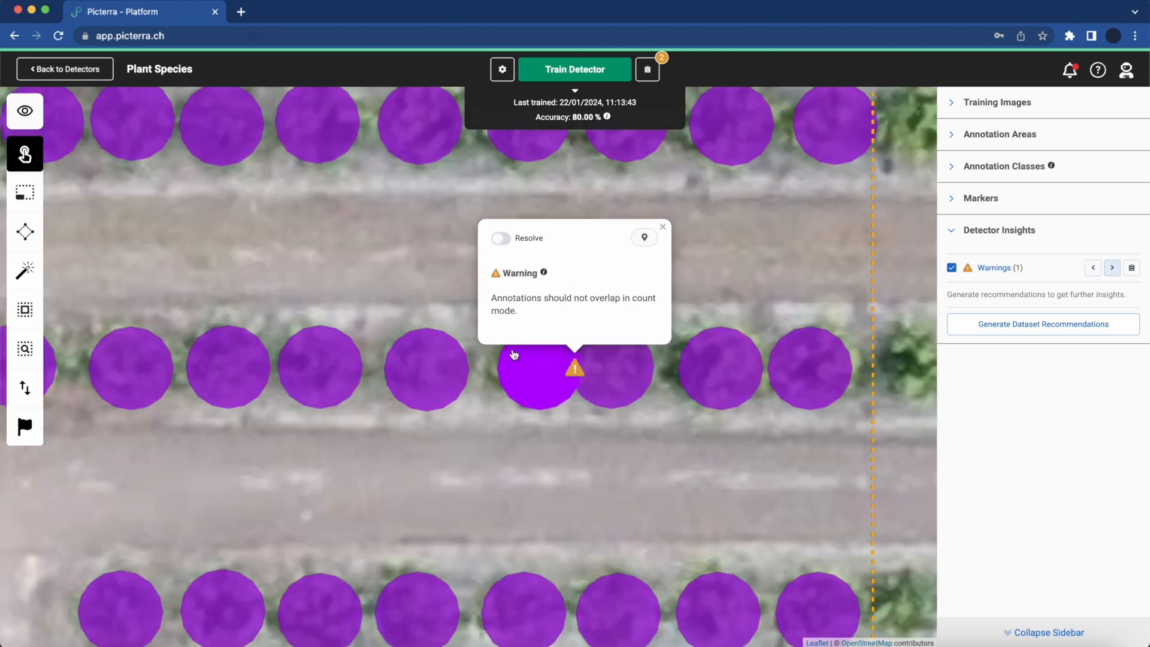
click(539, 367)
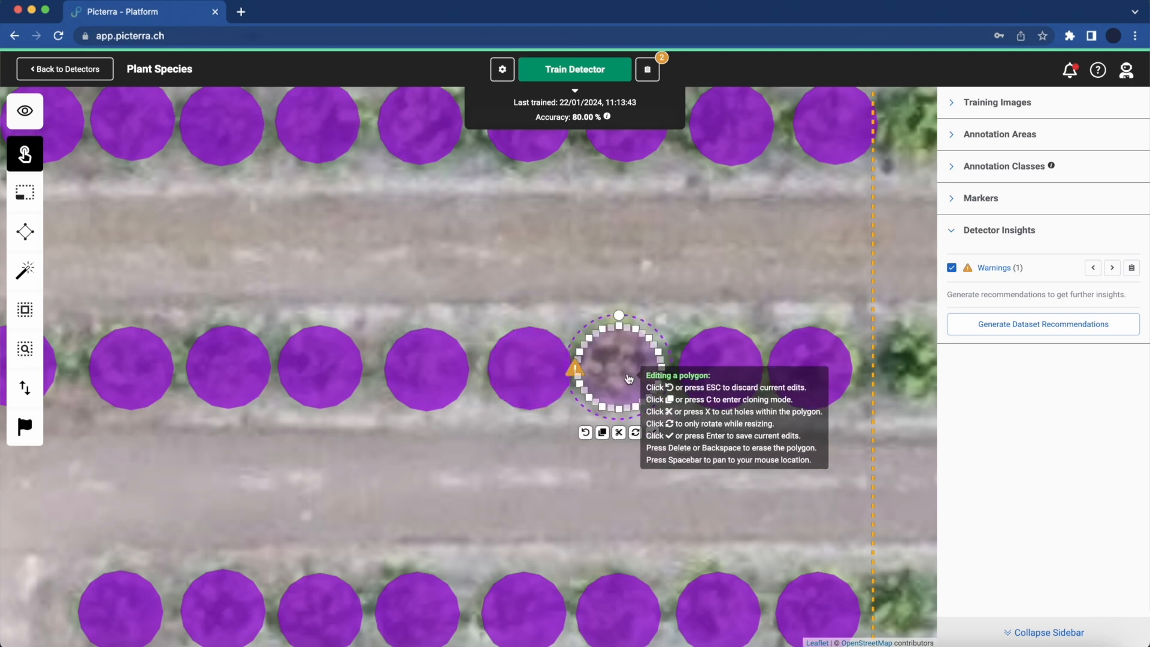
click(576, 368)
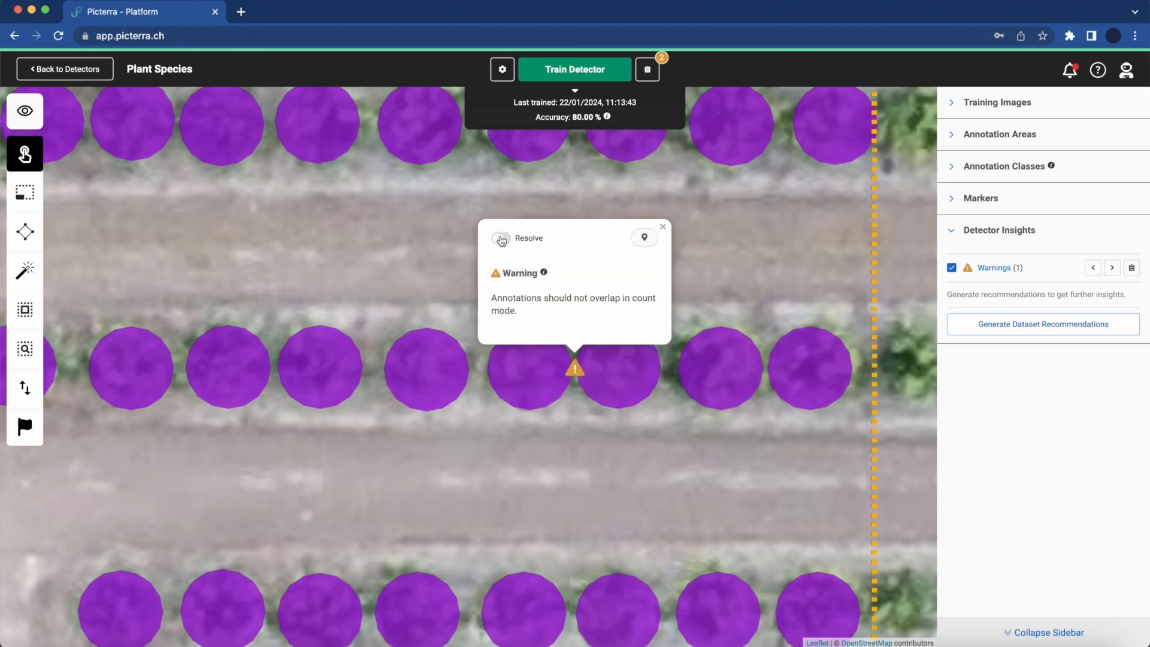
click(501, 238)
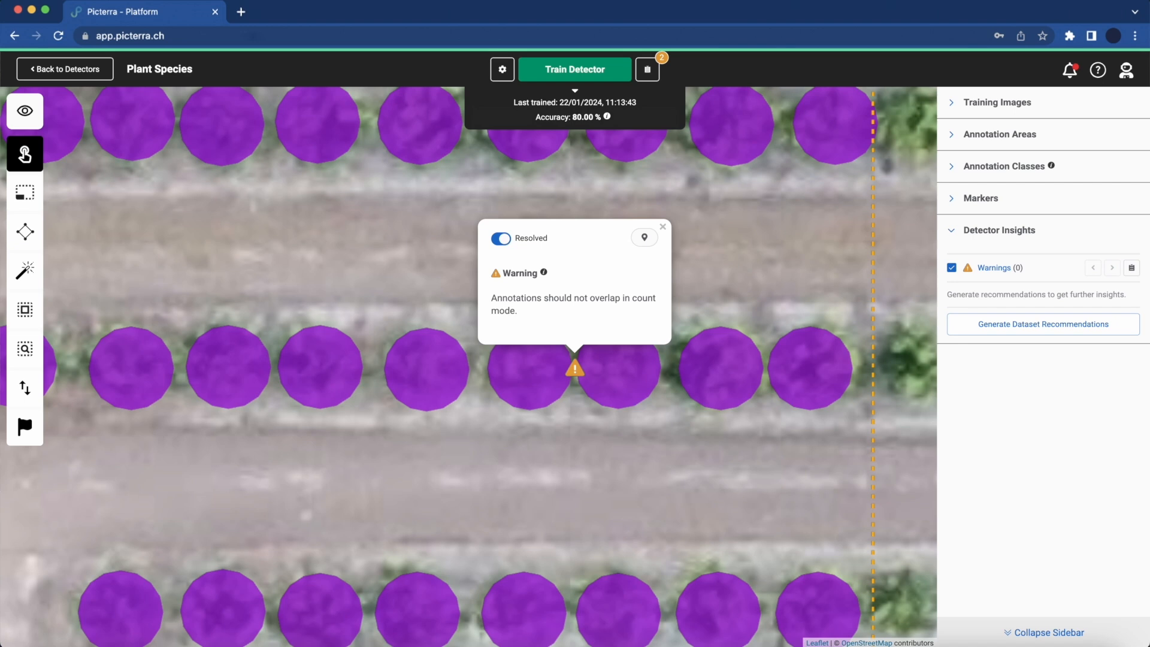
Step: Close the warning note and generate dataset recommendations for the detector
click(661, 226)
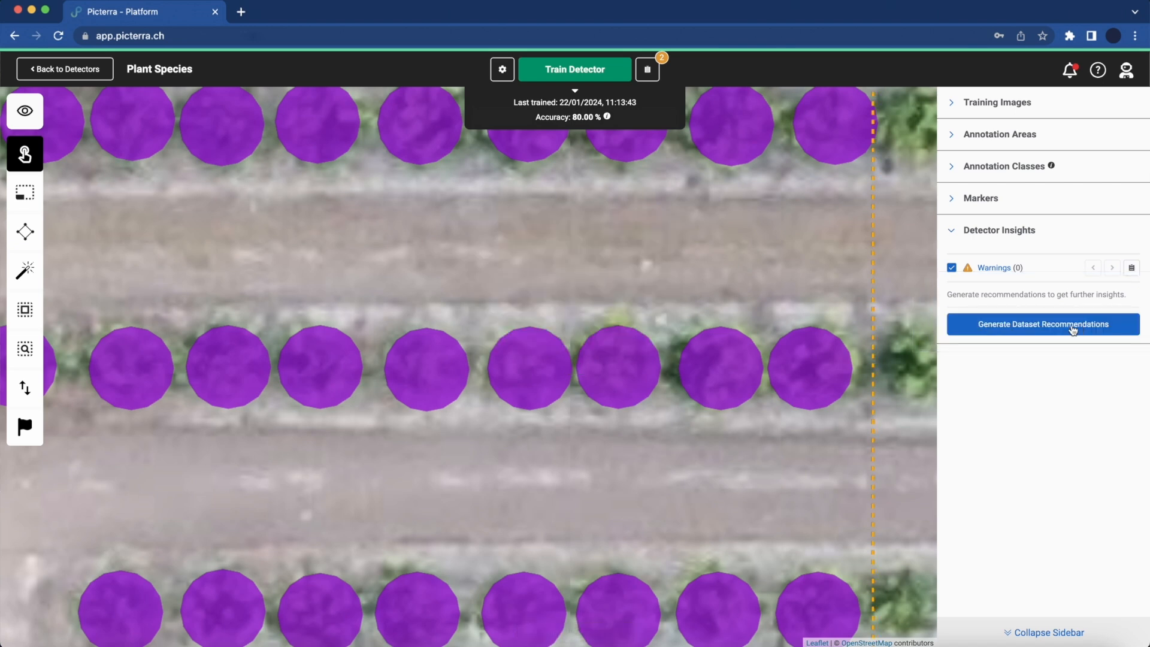
click(1041, 324)
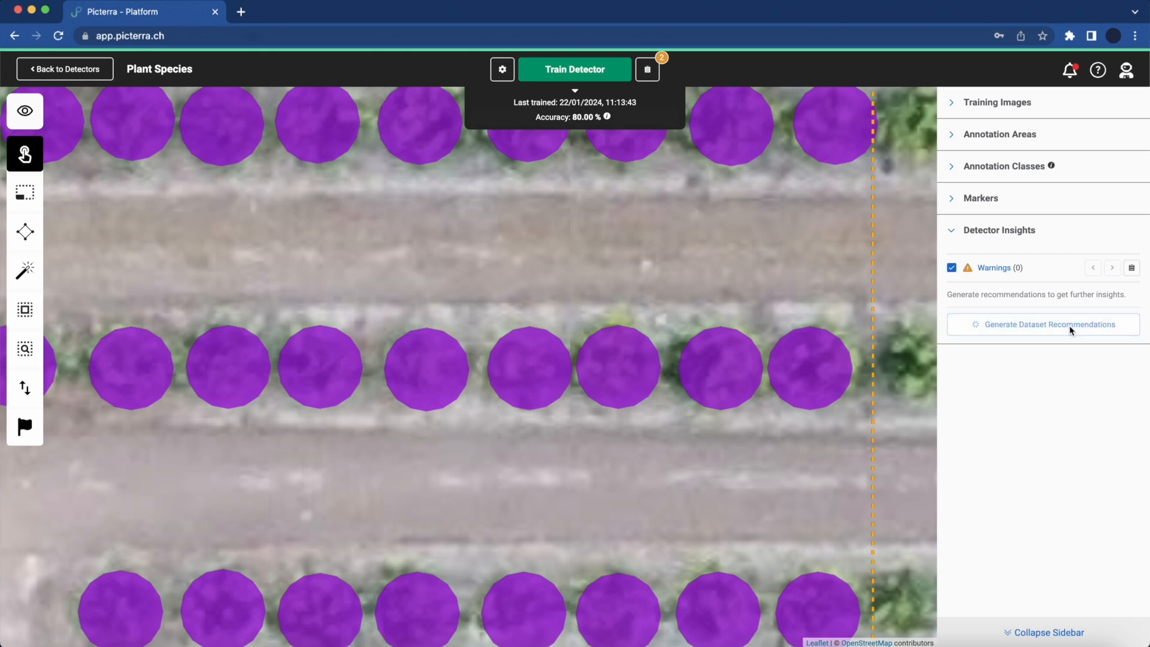
click(1042, 324)
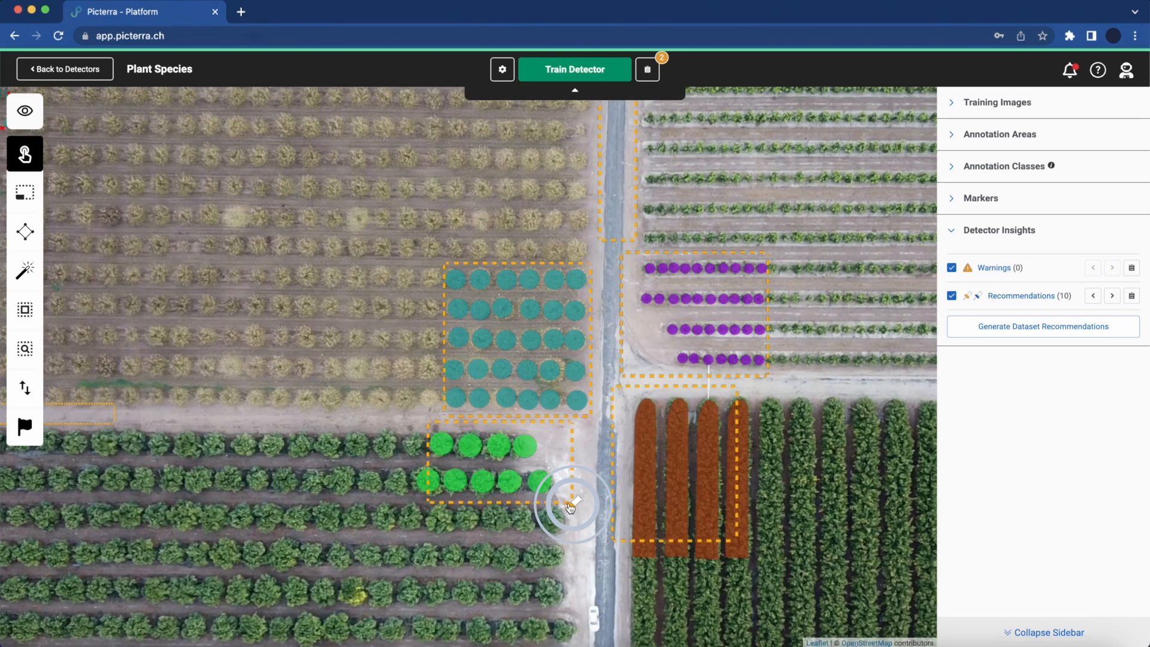
Step: Step through the dataset recommendations with the next and previous arrows
click(1112, 295)
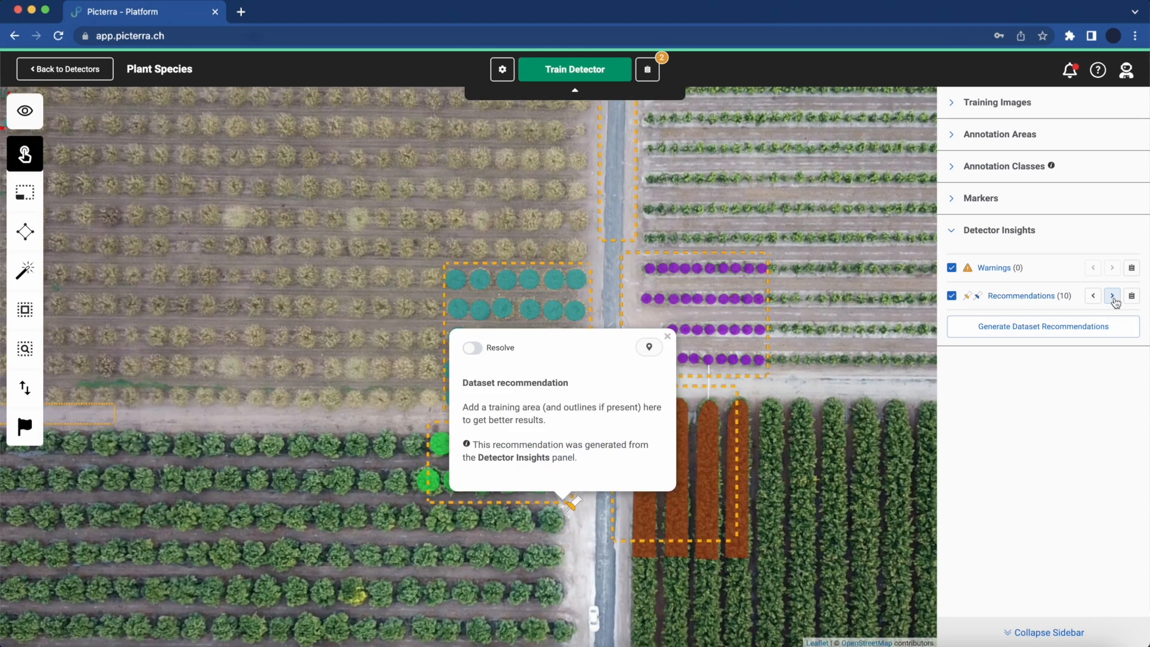
click(1112, 296)
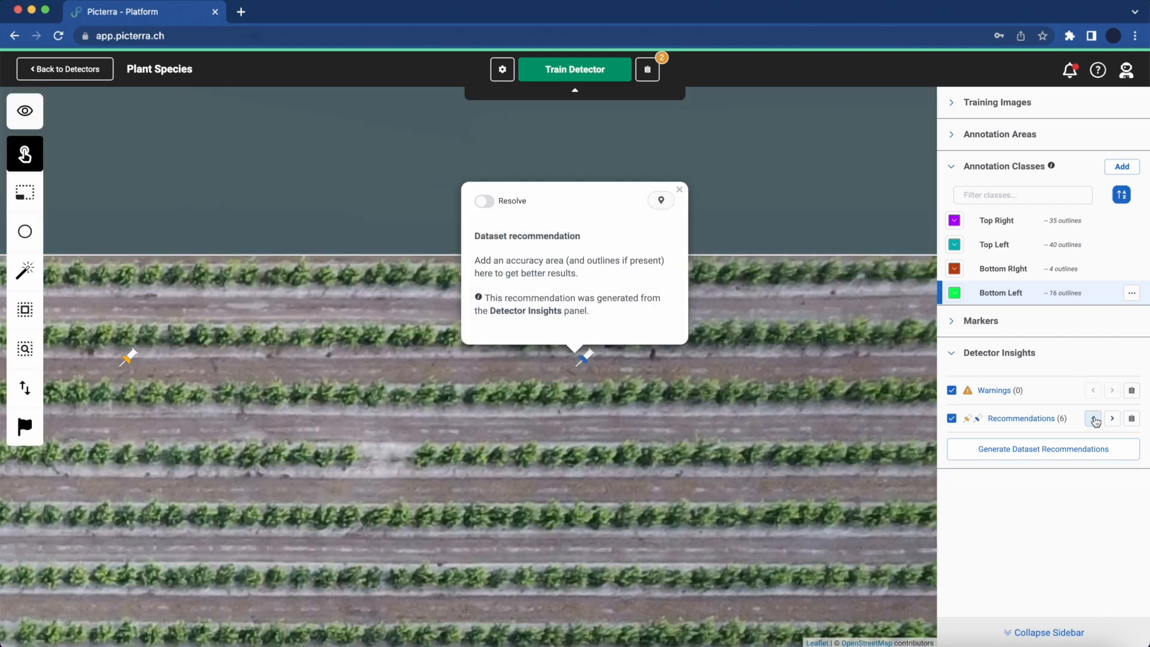
click(1112, 418)
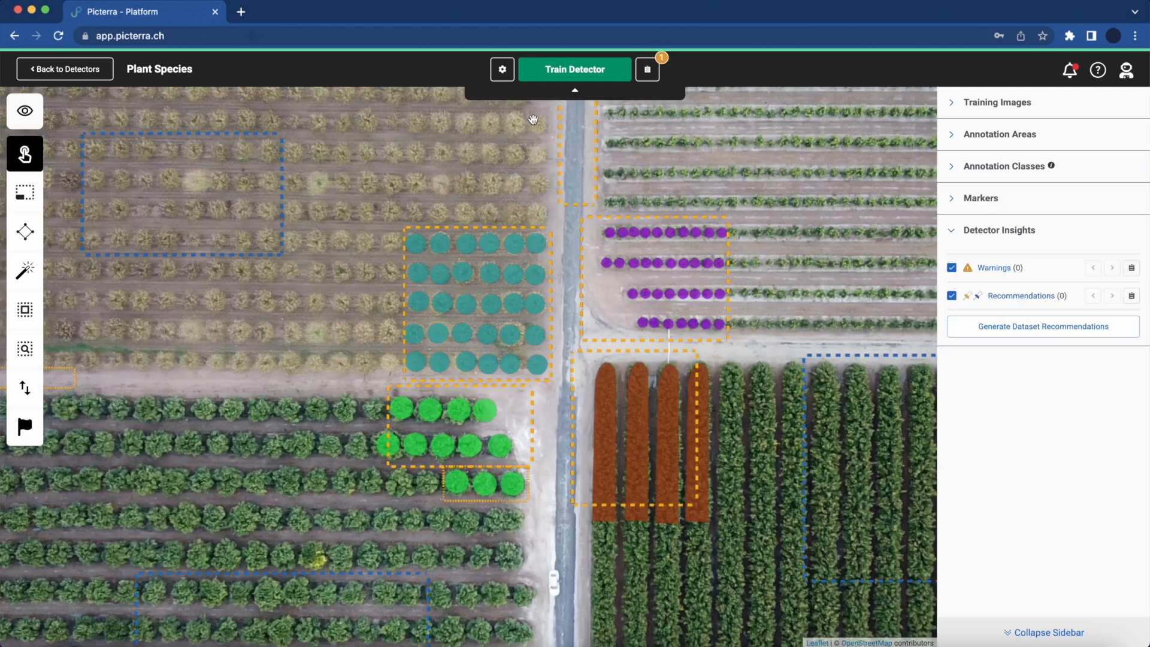
click(574, 69)
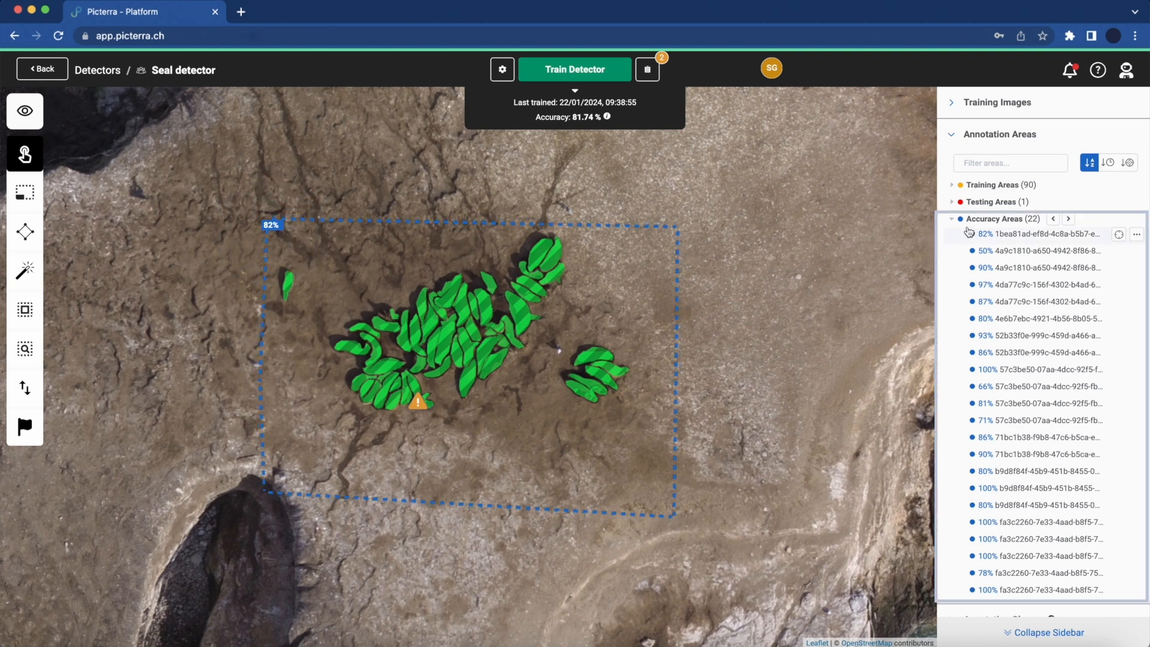
mouse_move(982, 420)
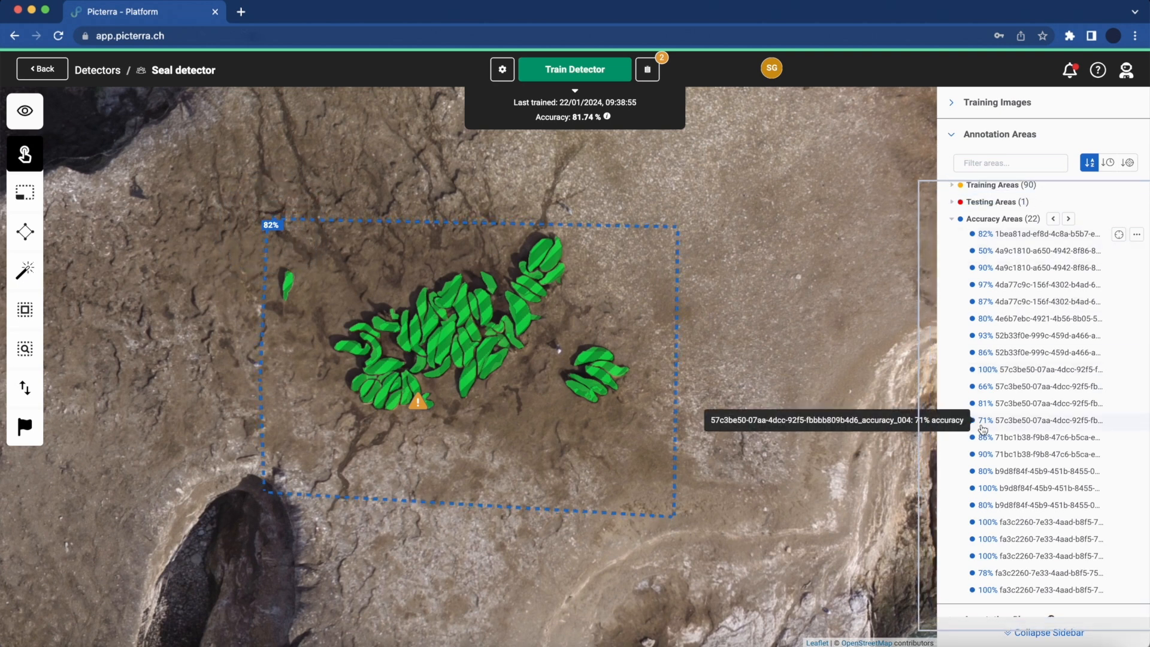
Step: Sort the Seal detector's 22 accuracy areas by score and zoom to an 80% area
click(1128, 163)
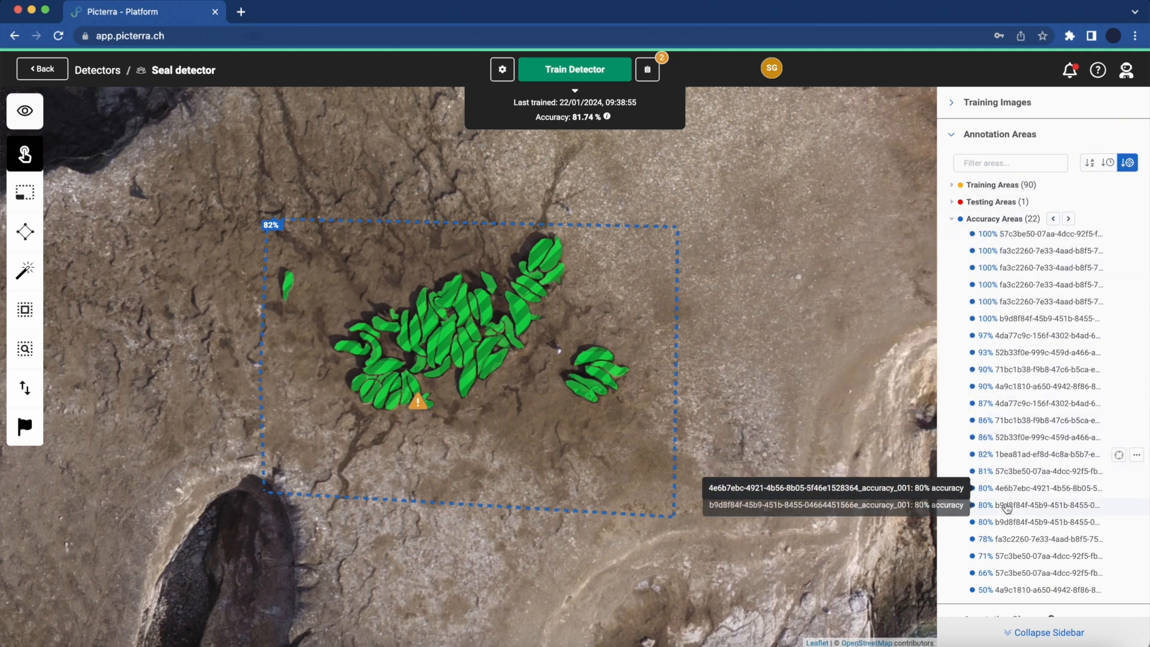
click(1034, 505)
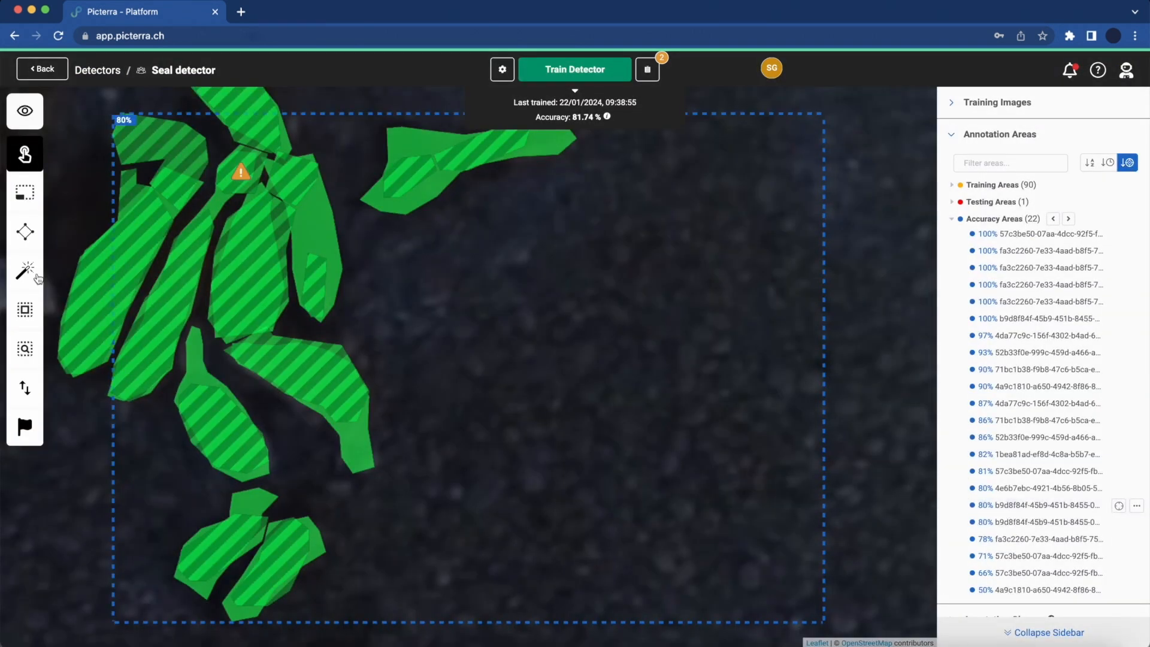
Step: Set Outlines to Hide in the layer visibility menu so seal outlines disappear
click(24, 110)
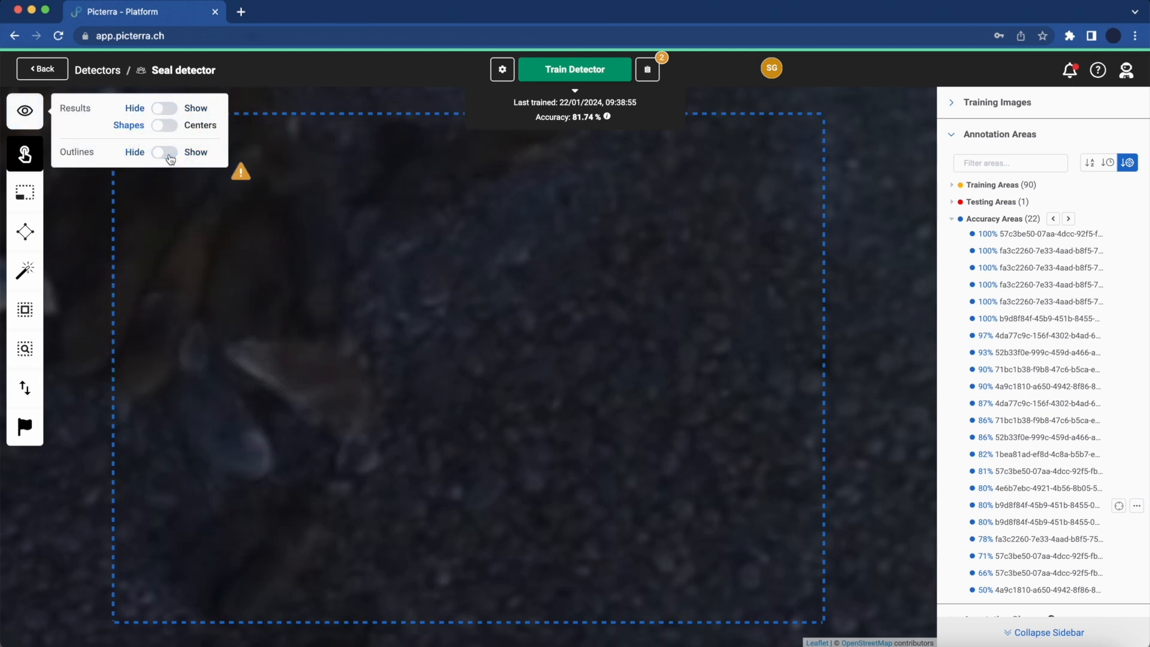
click(164, 153)
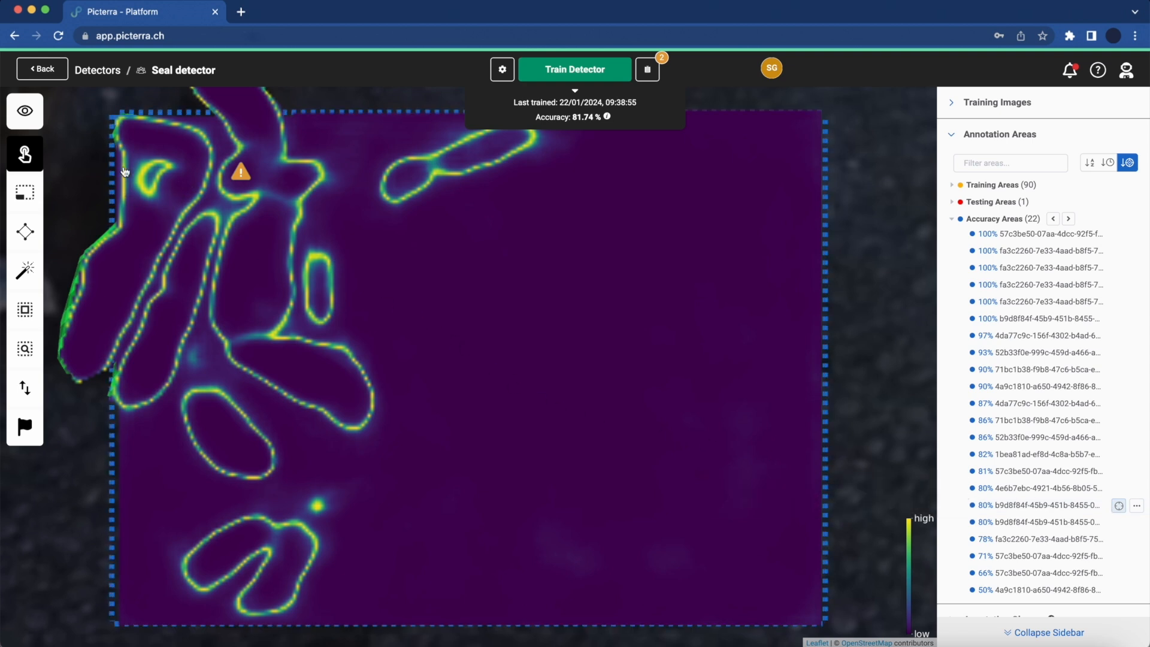
mouse_move(182, 177)
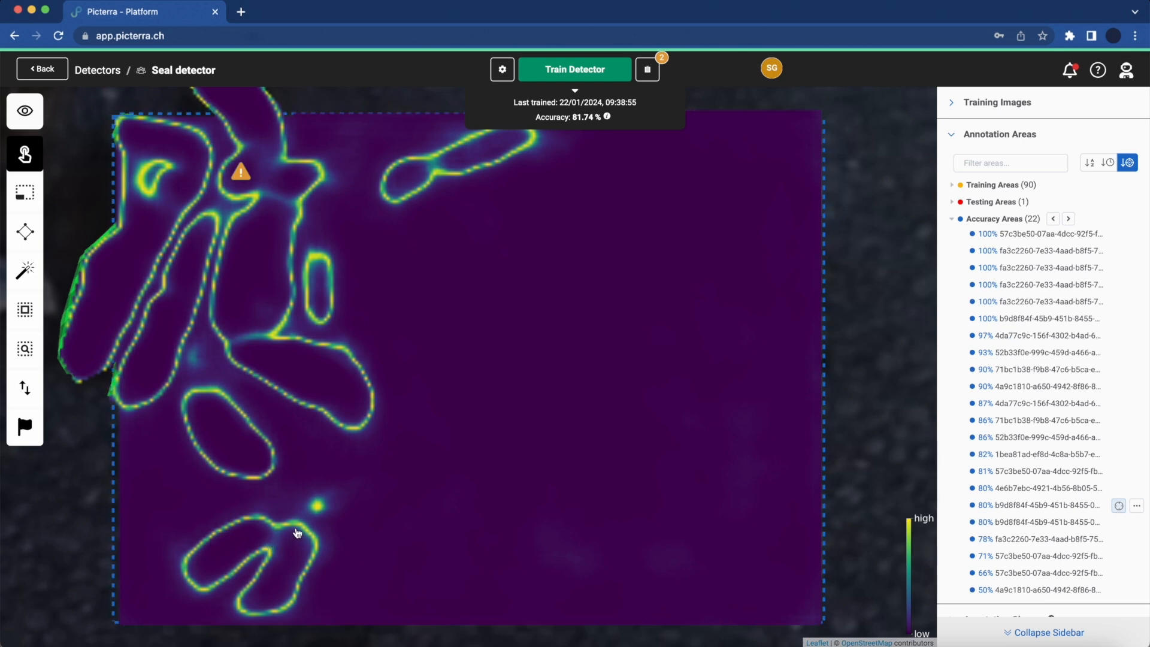
mouse_move(267, 552)
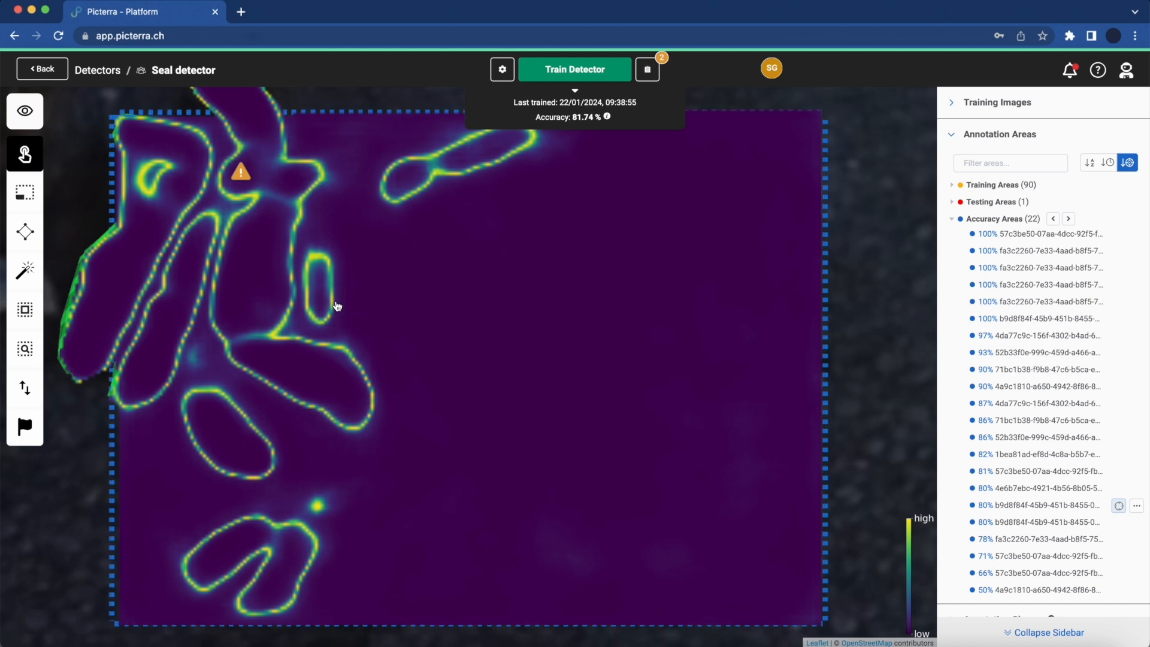
mouse_move(908, 494)
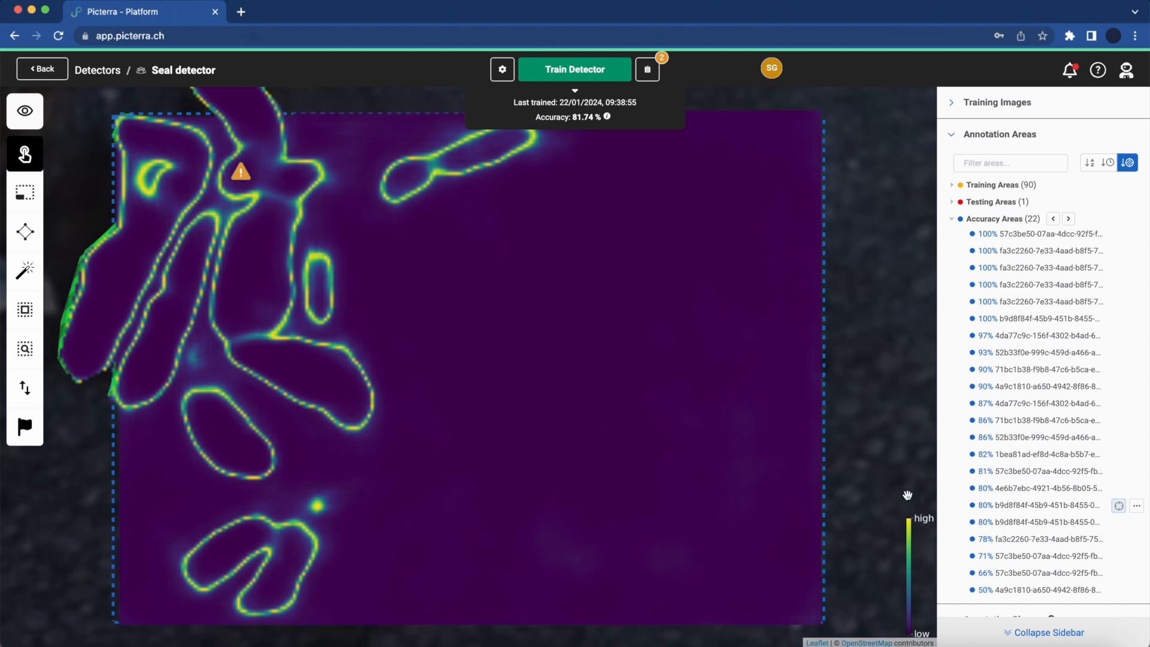